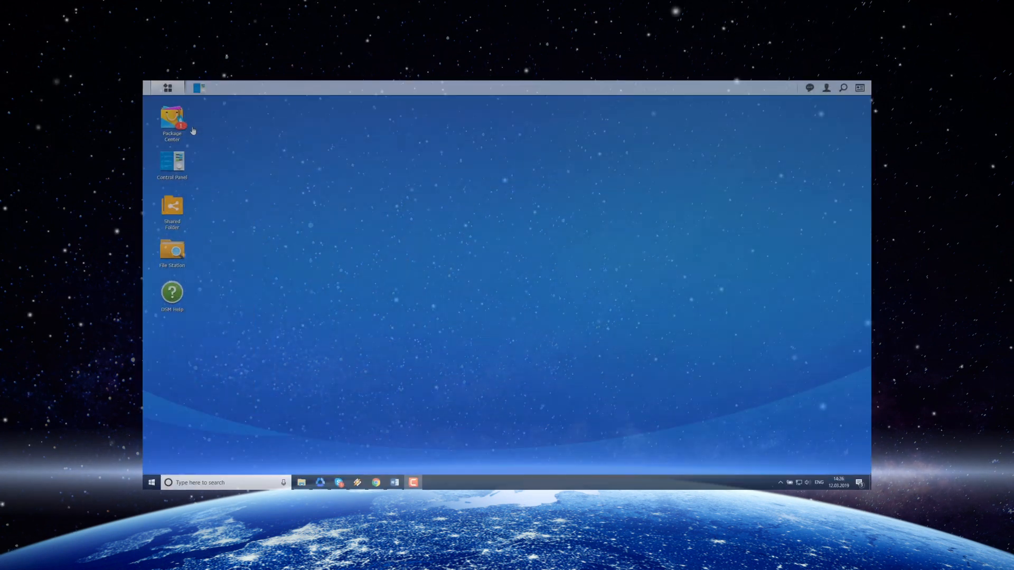
Search 'na' in Package Center, install NAKIVO Backup and Replication accepting the license, and close Package Center
double_click(171, 115)
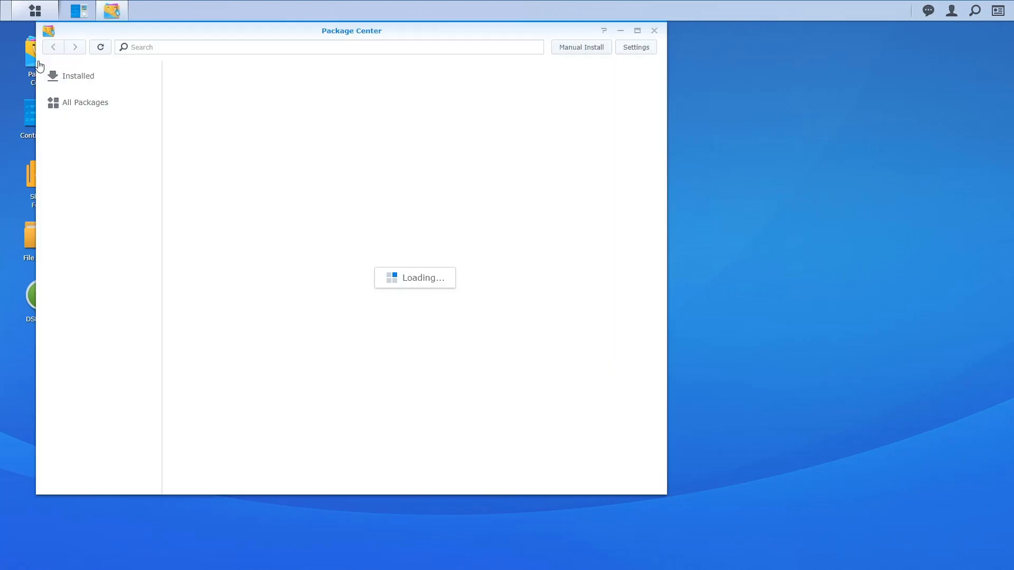
mouse_move(164, 49)
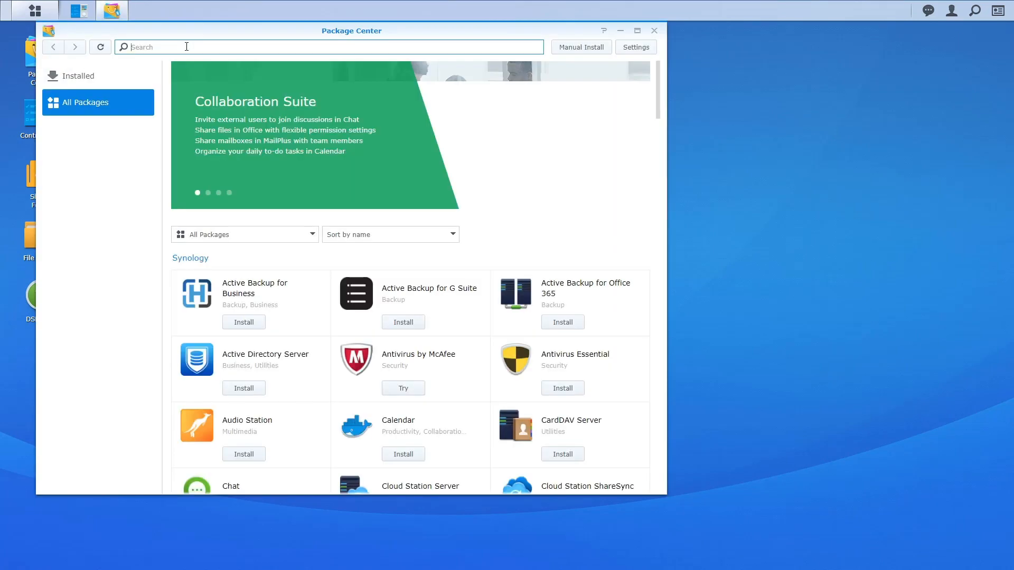
text(nakivo)
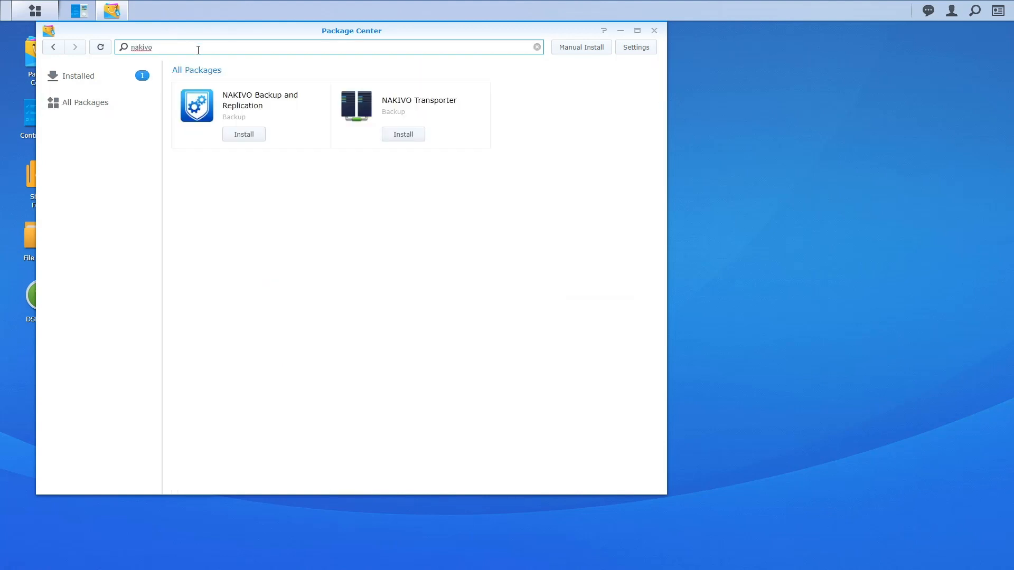
click(243, 134)
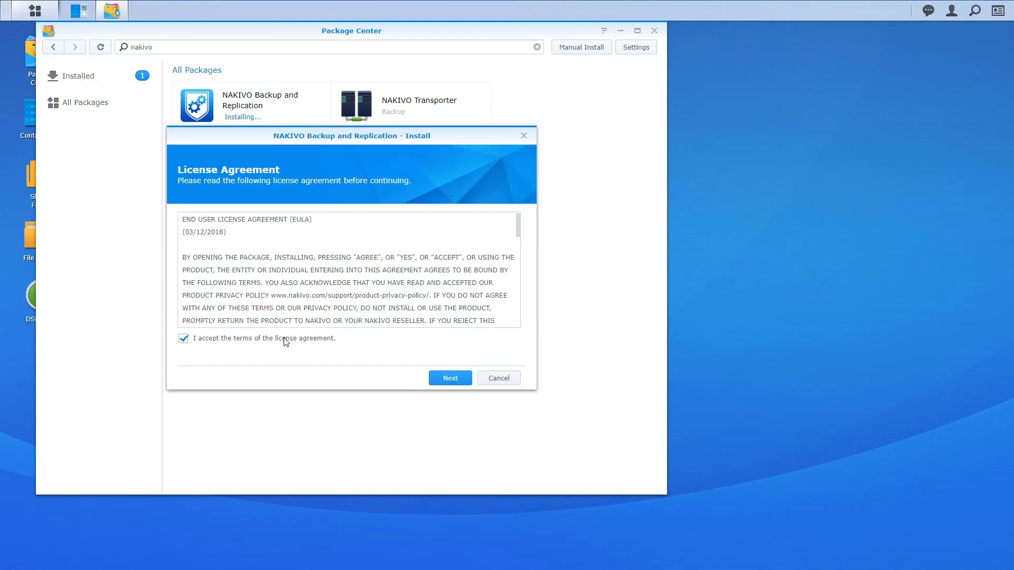
click(450, 378)
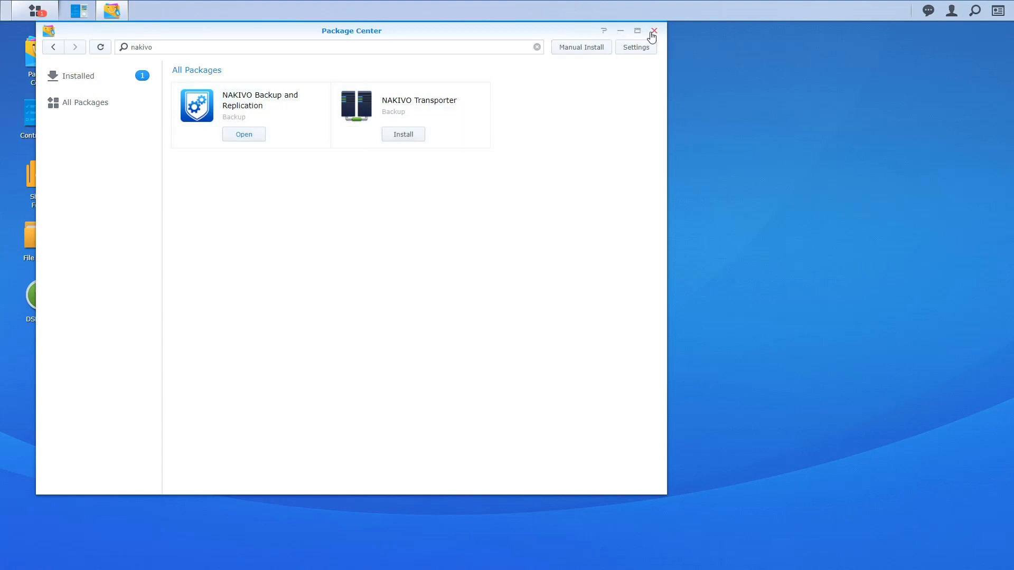
click(655, 30)
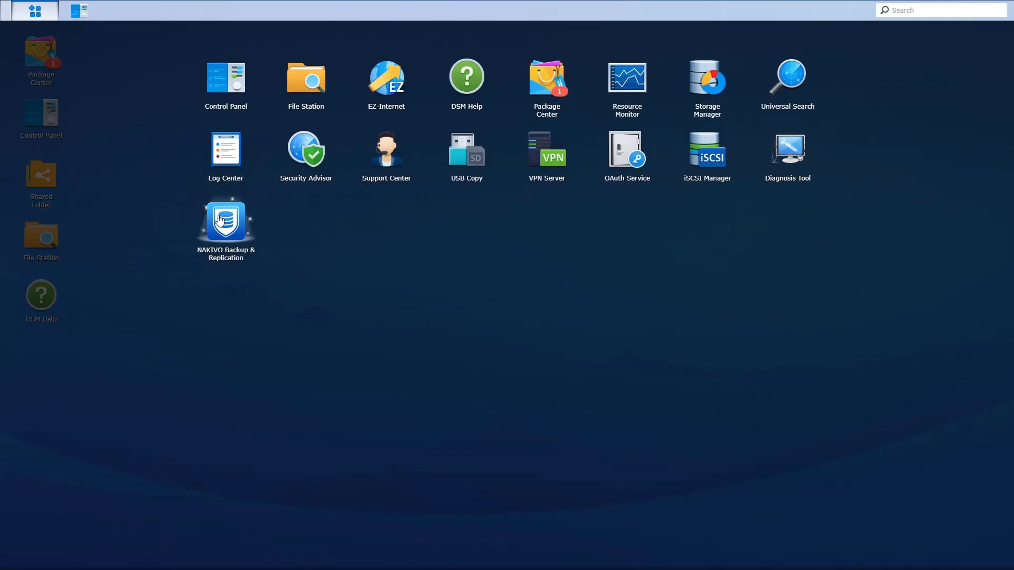
Launch NAKIVO from DSM and submit the new admin user account form
double_click(226, 221)
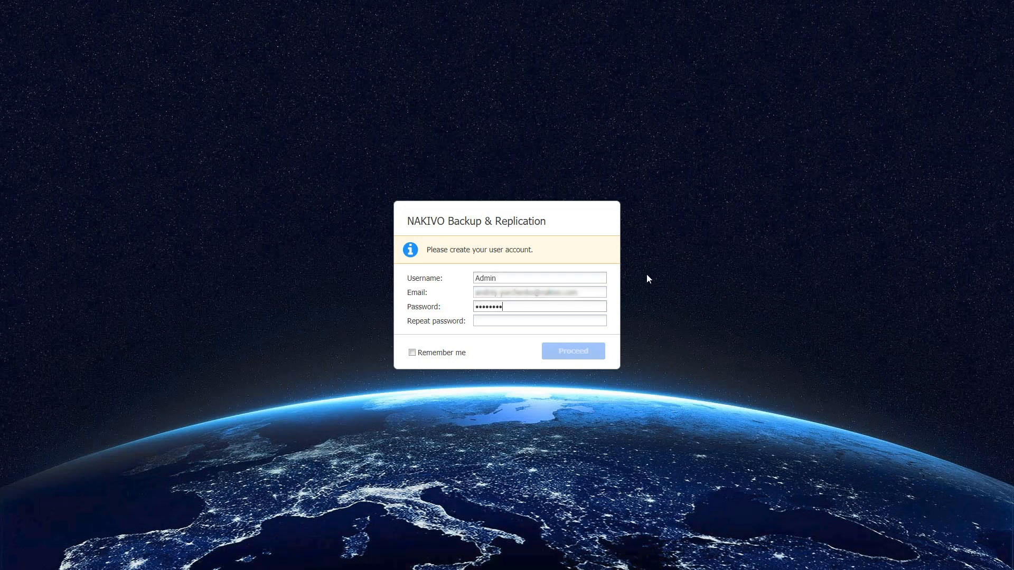
click(574, 351)
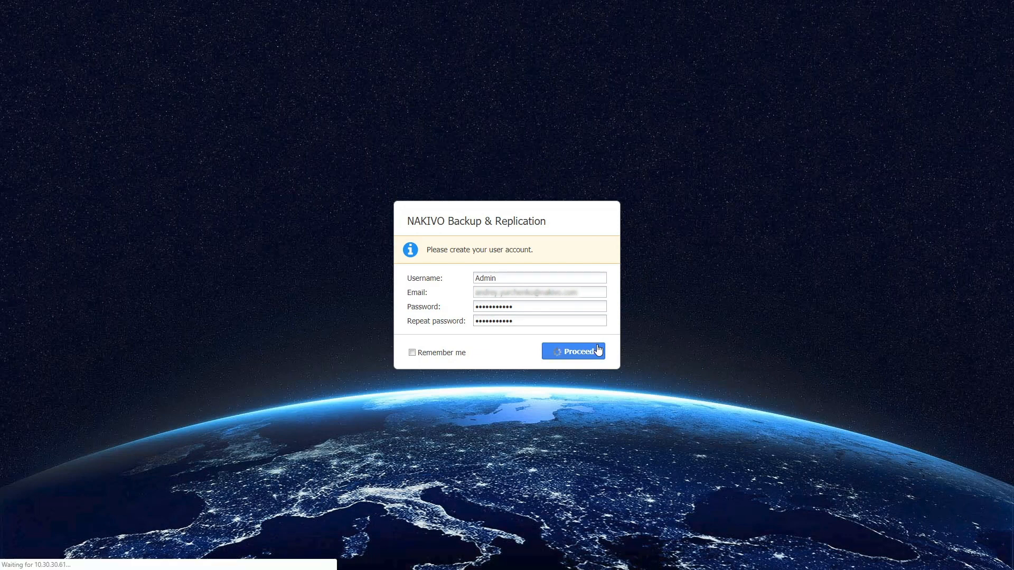
click(574, 352)
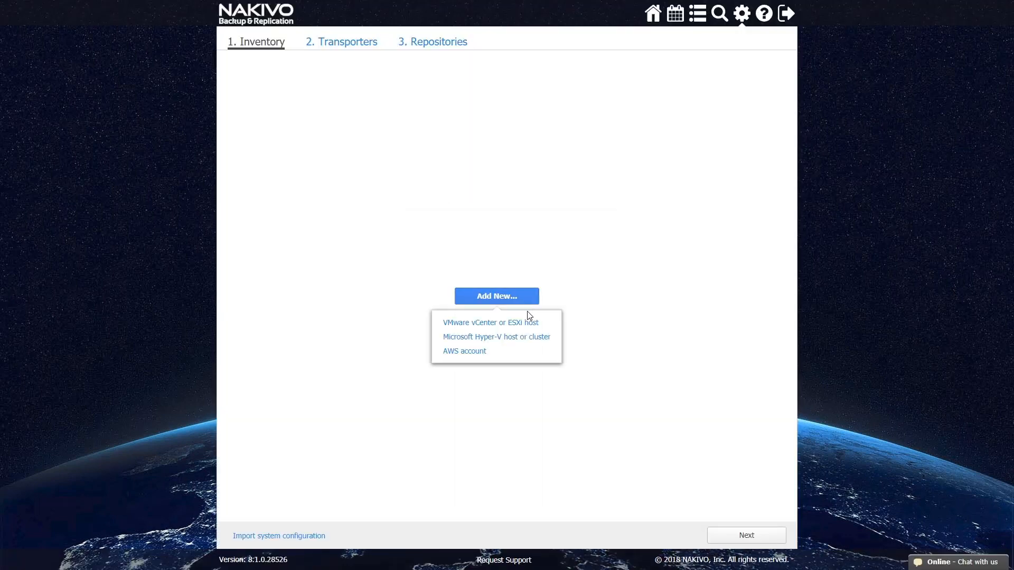
Add a VMware vCenter at 10.30.29.11 with the administrator@ account to the inventory
click(489, 323)
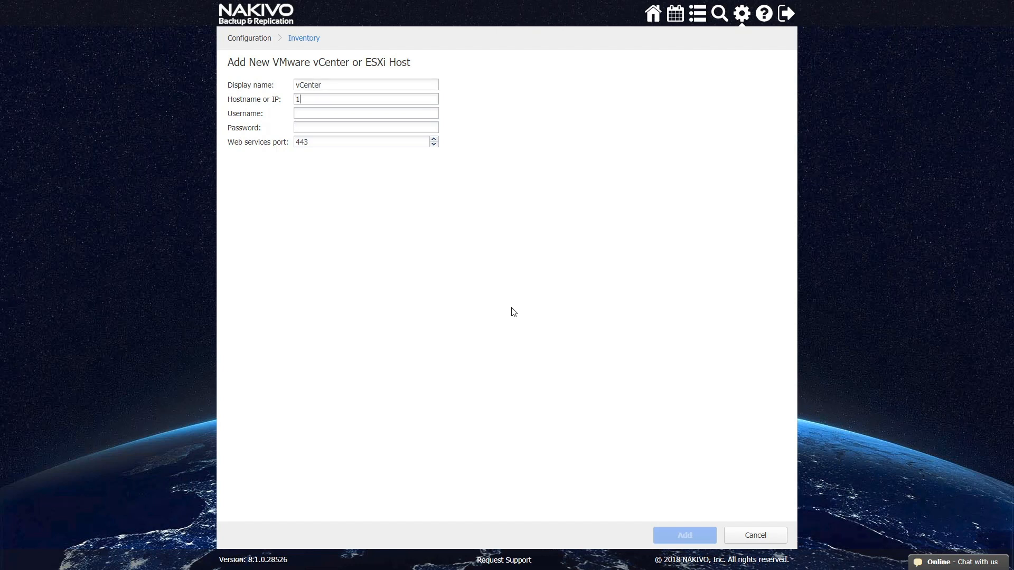
text(0.30.29.11)
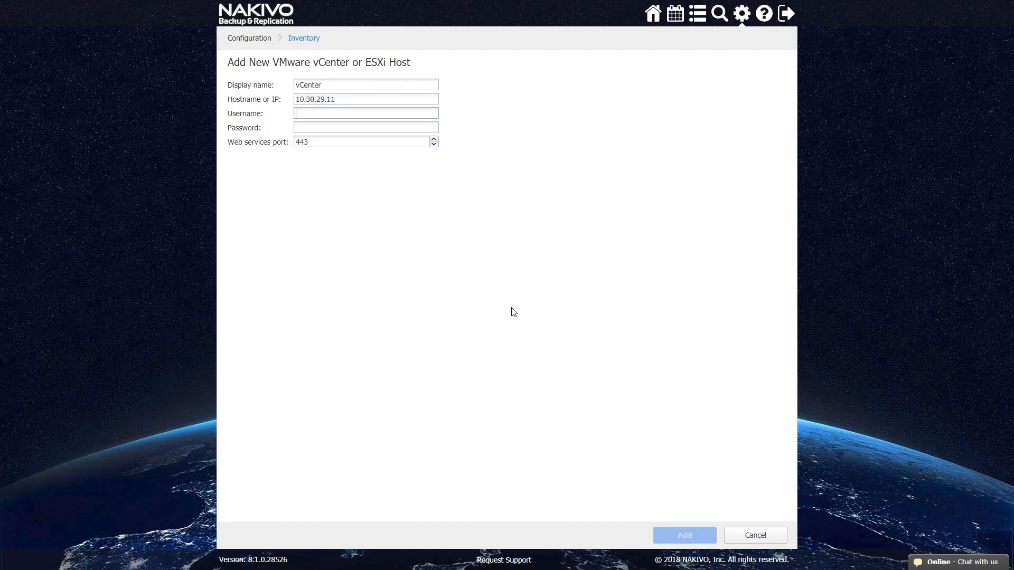
text(administrator@vsphere.local)
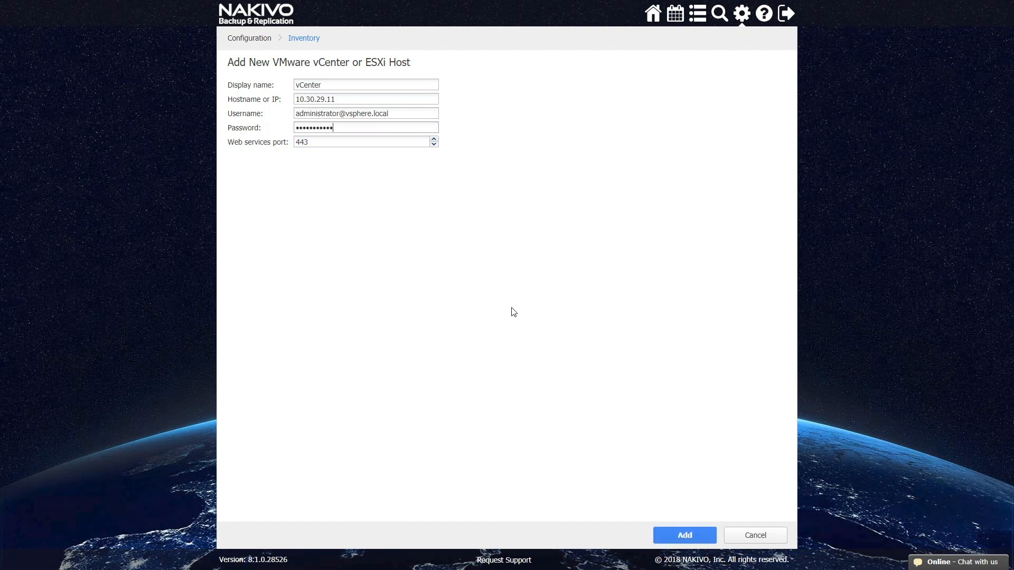
click(684, 534)
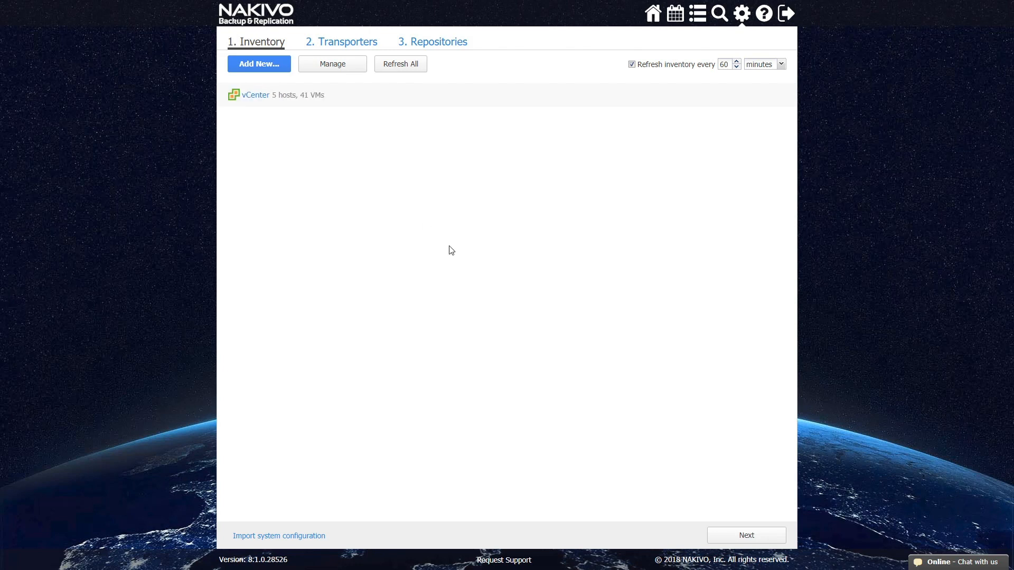
Advance through the Inventory and Transporters wizard steps toward the jobs dashboard
click(746, 534)
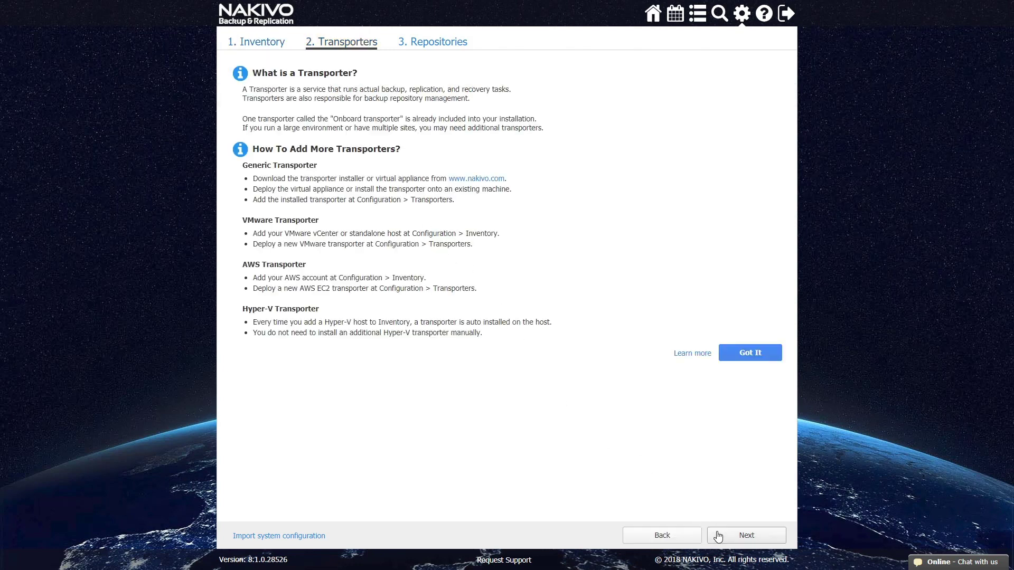
mouse_move(722, 539)
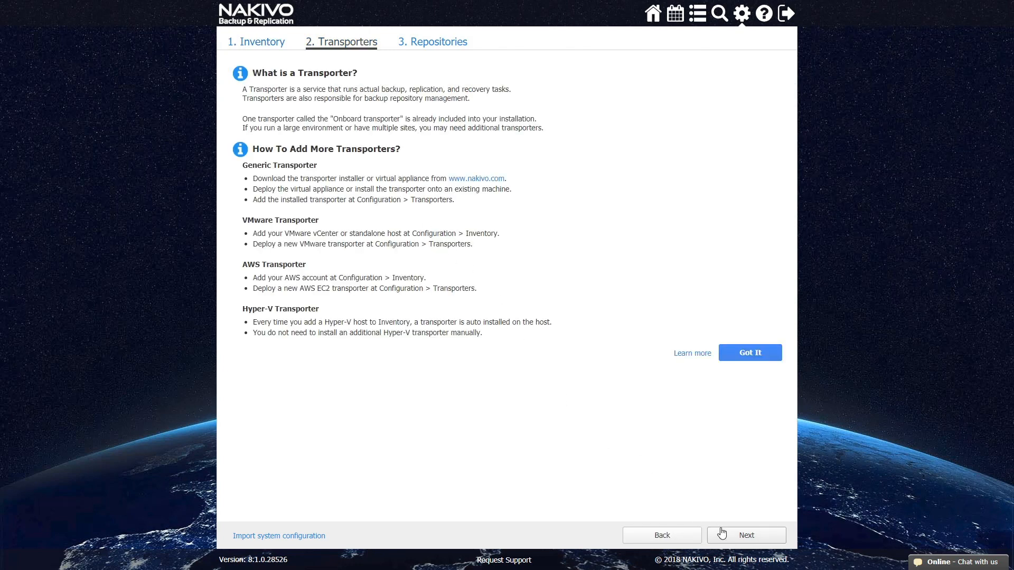
click(745, 535)
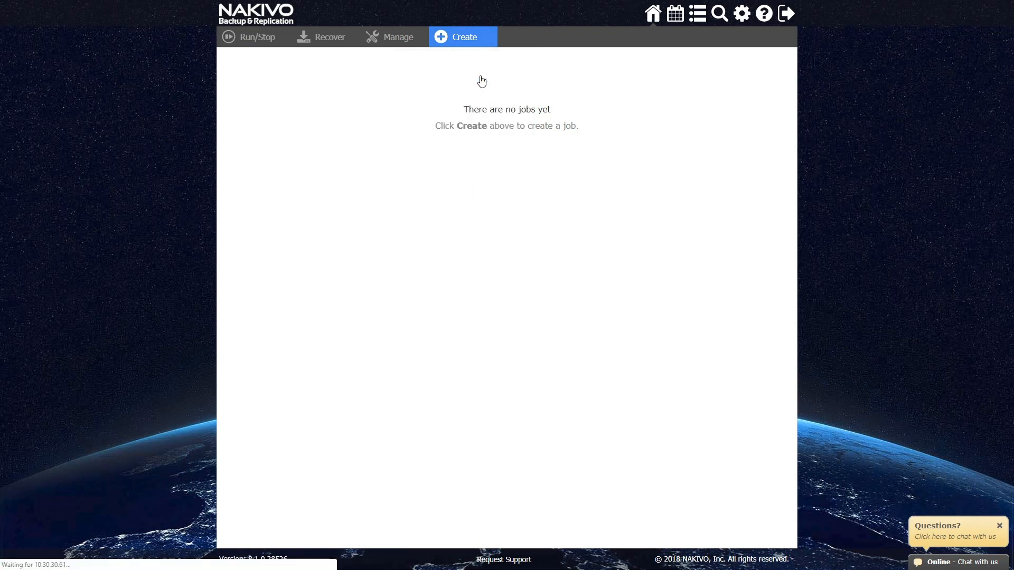
Start a new backup job, select Win7PMM under host 10.30.29.74, and continue to Destination
click(463, 36)
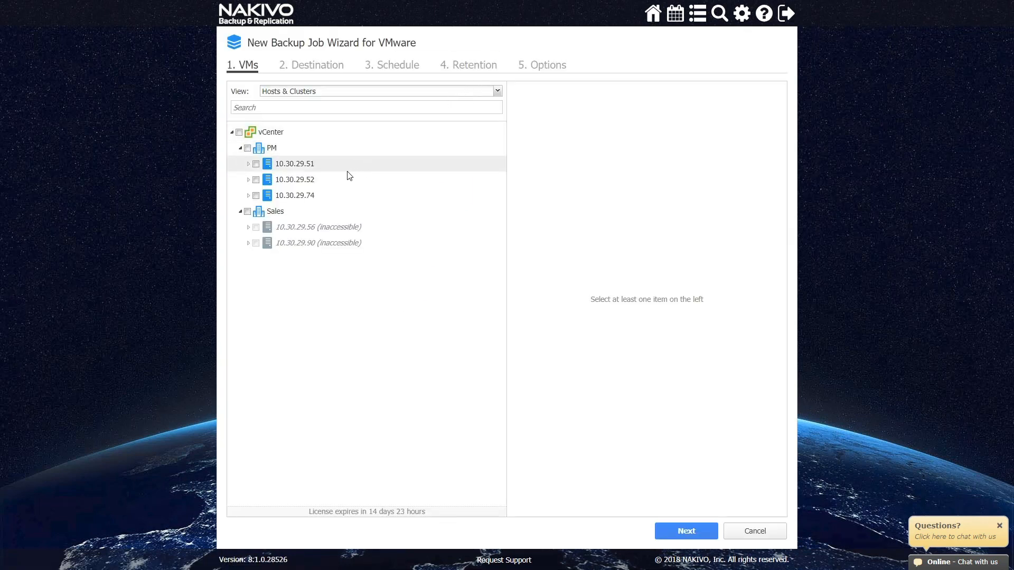
click(249, 196)
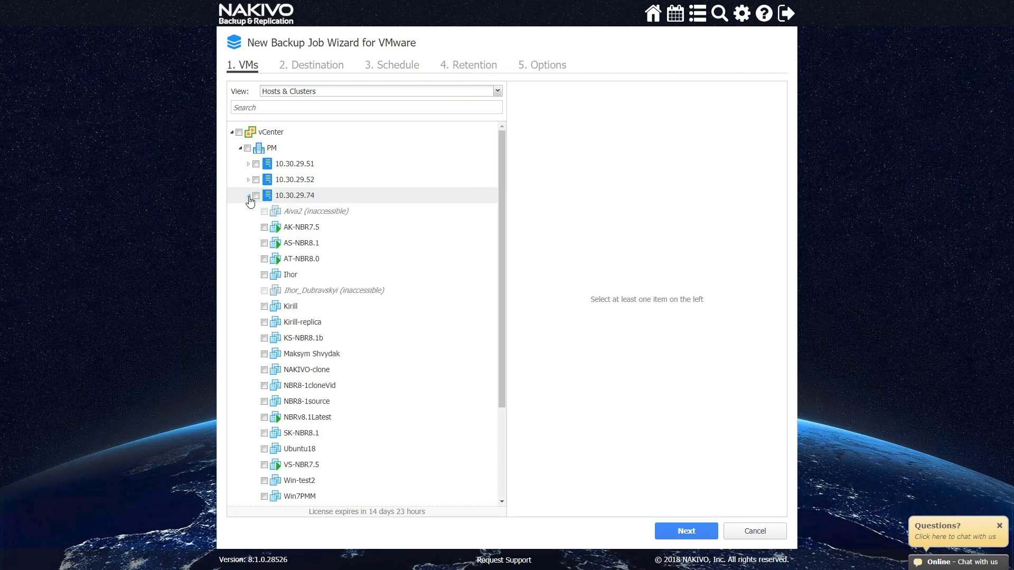
scroll(down, 3)
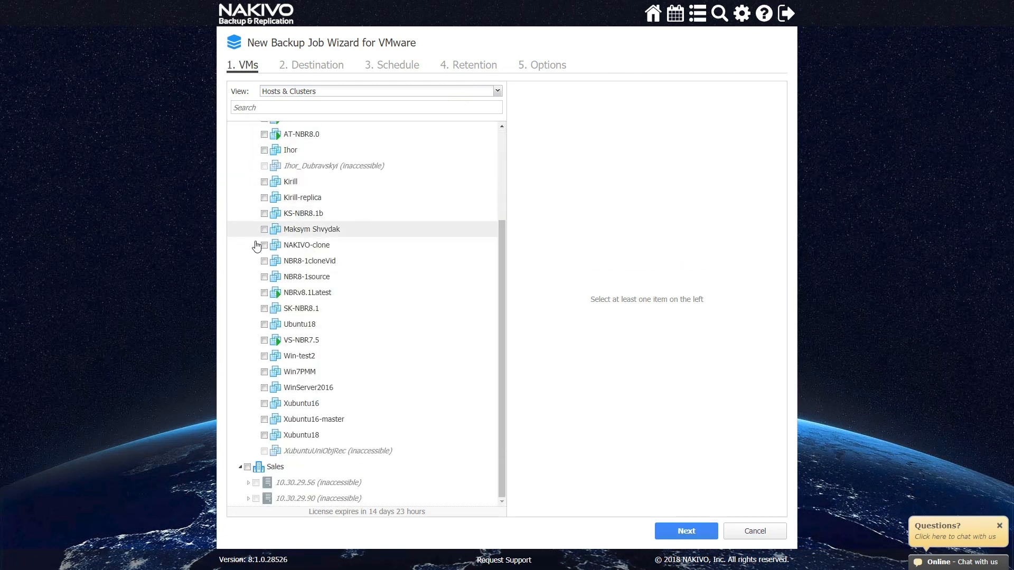
click(264, 372)
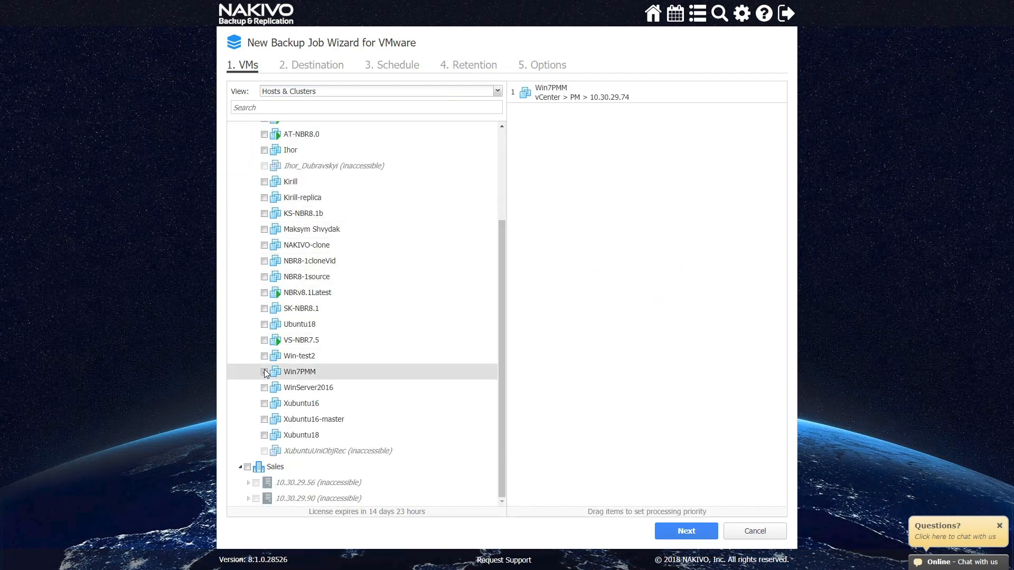
click(264, 372)
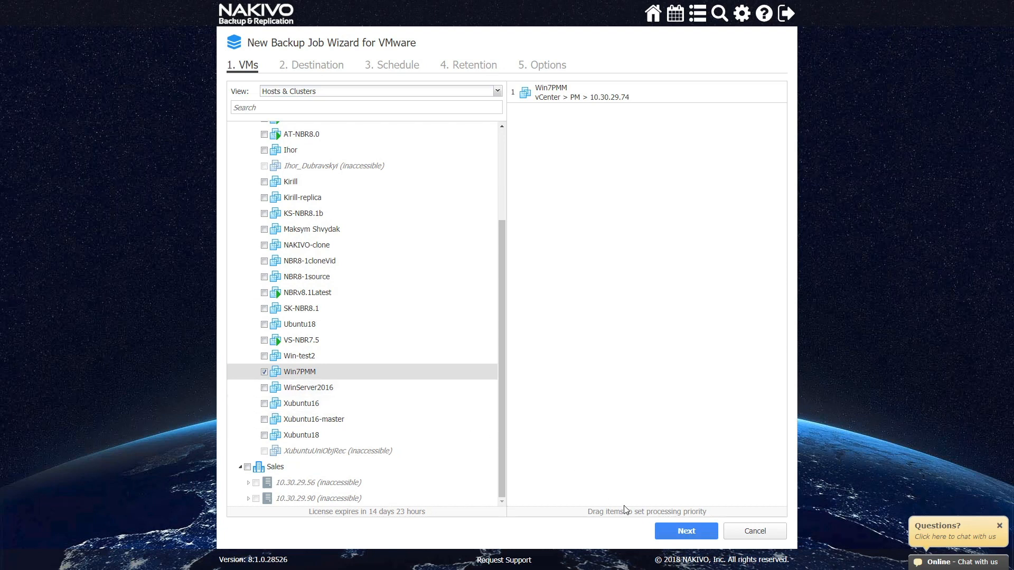
click(687, 531)
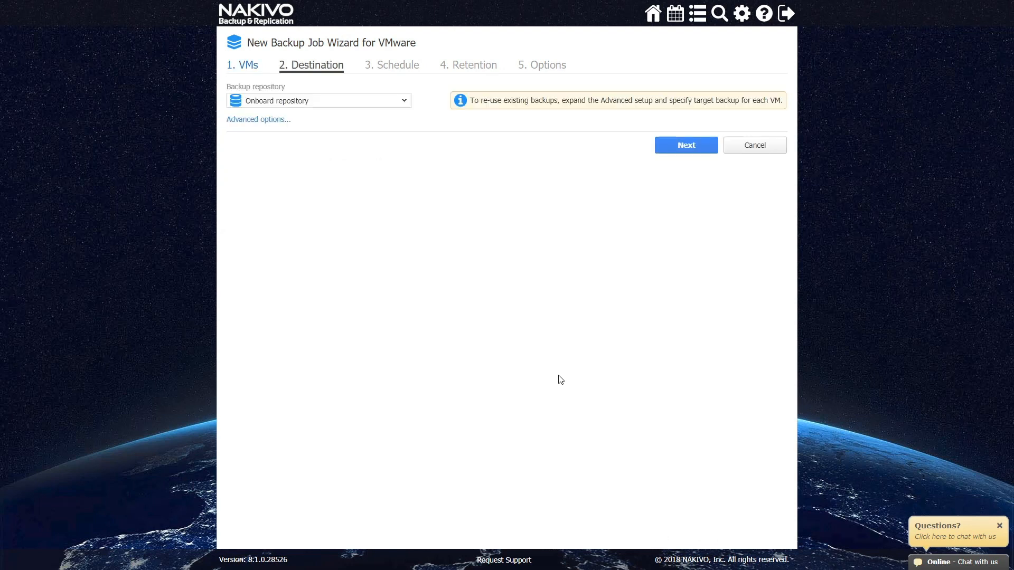
mouse_move(259, 120)
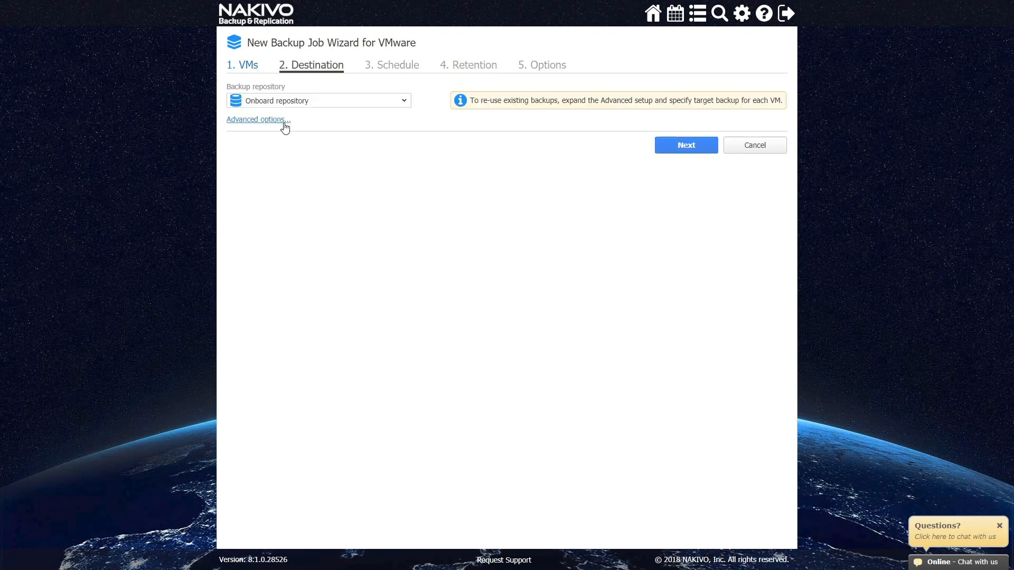
Expand Advanced options to show Win7PMM's disk targeting the Onboard repository
click(256, 119)
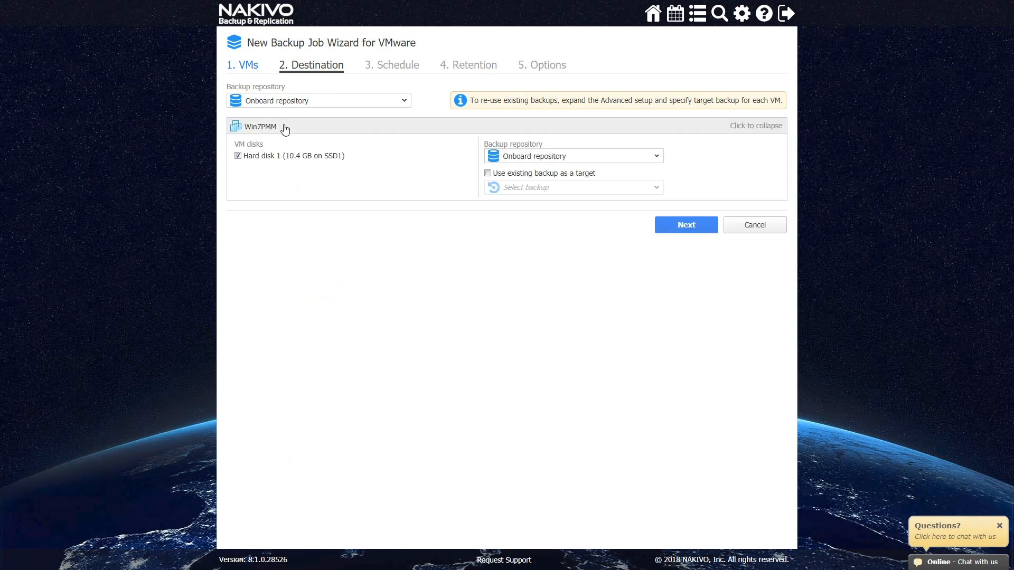
mouse_move(370, 182)
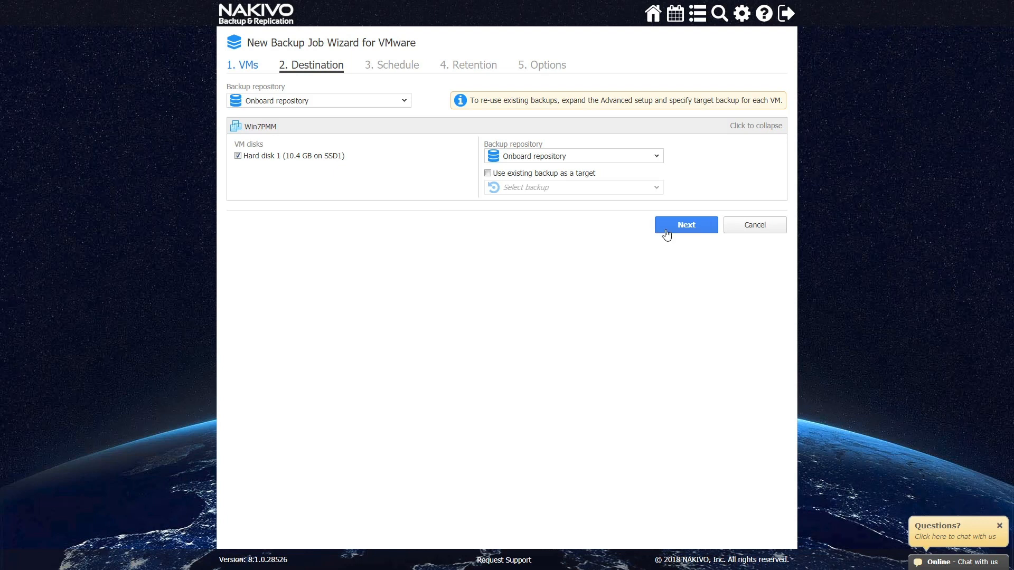
On the Schedule step drop Tuesday from the backup days and continue to Retention
click(687, 224)
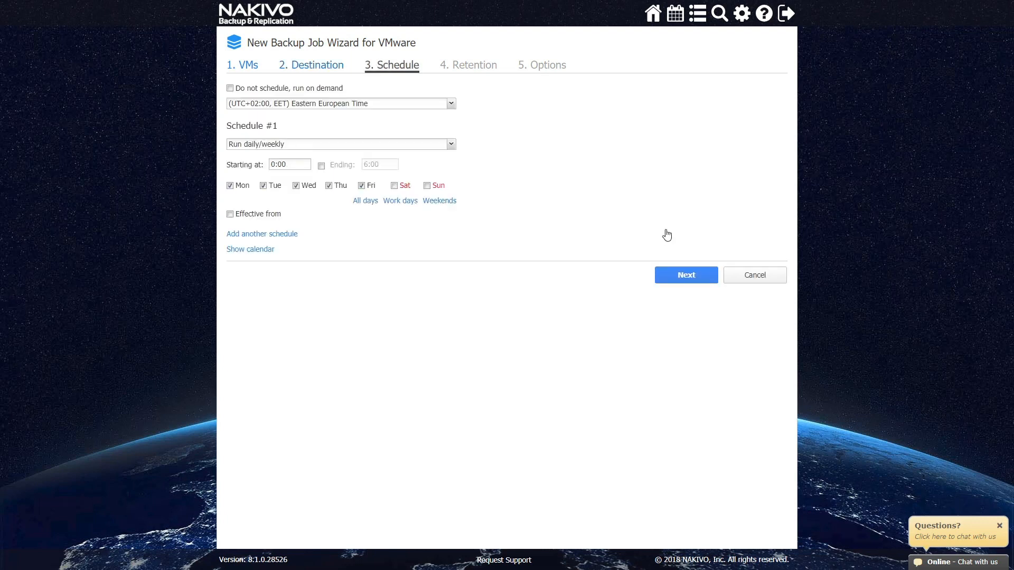
mouse_move(653, 227)
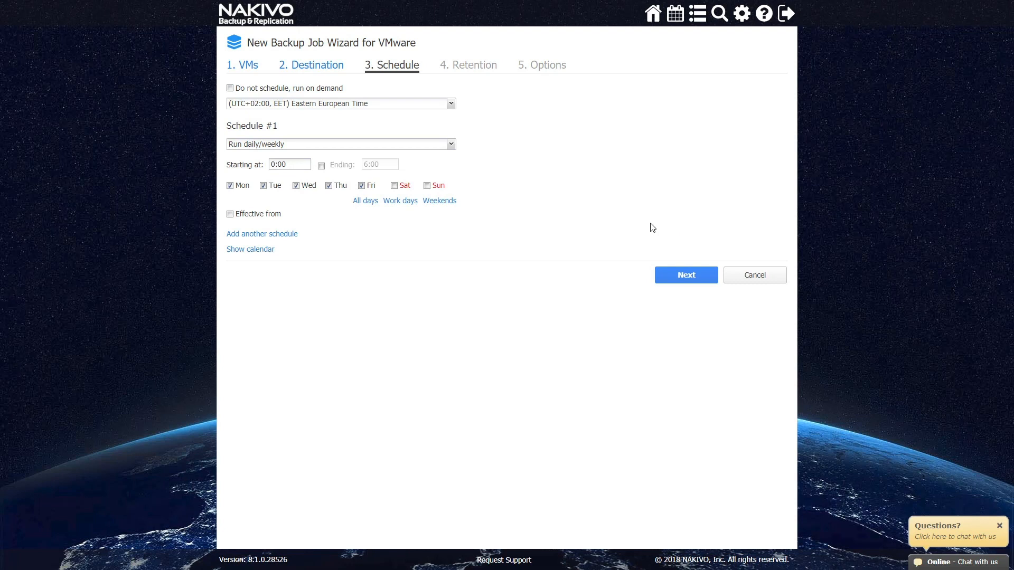
mouse_move(334, 95)
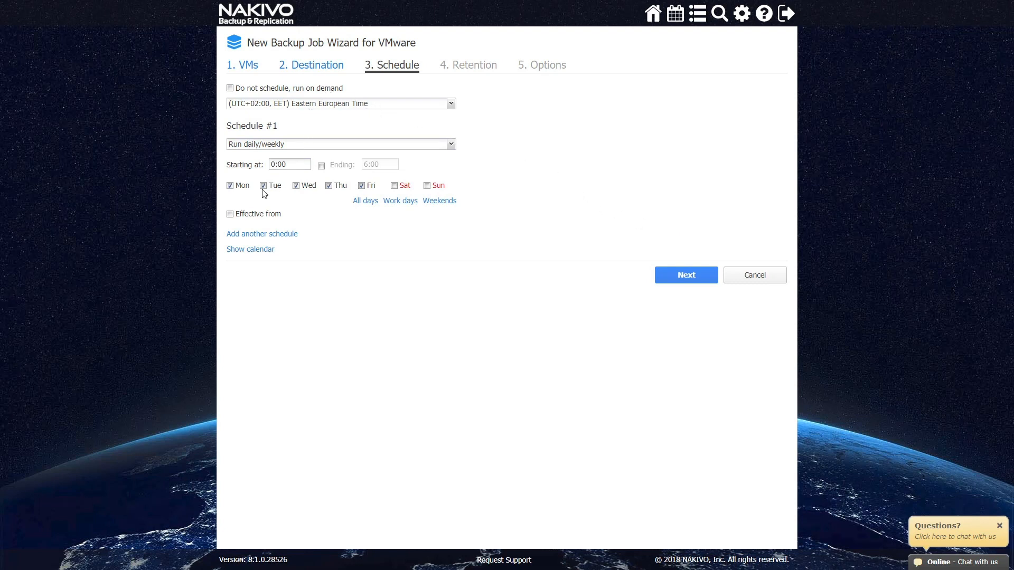
click(263, 185)
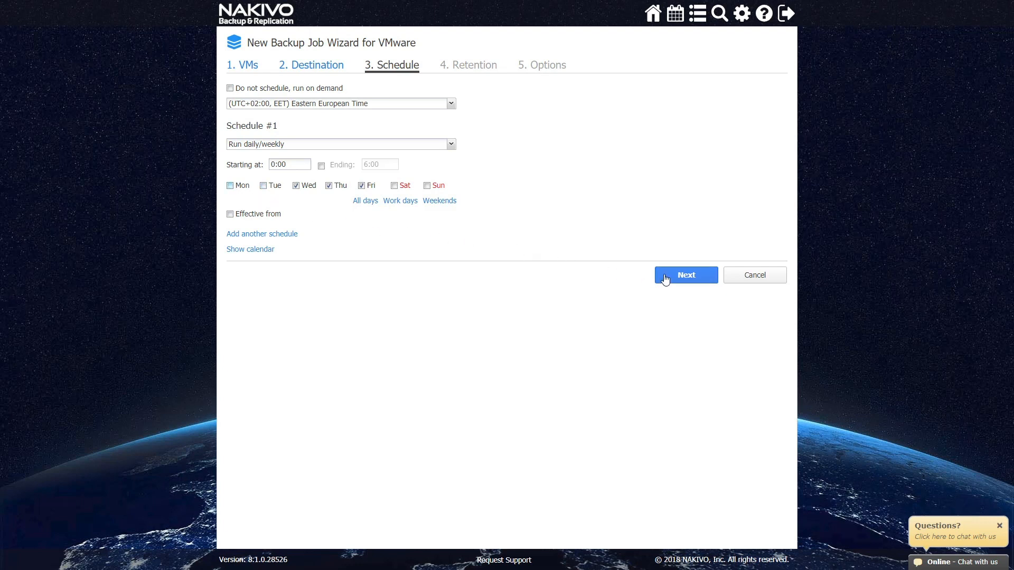
click(686, 274)
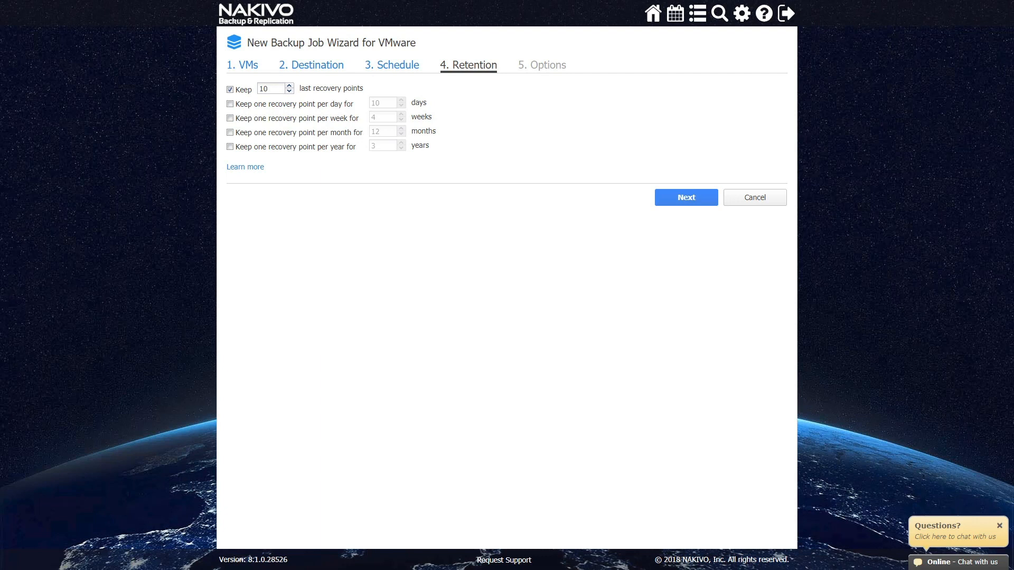
mouse_move(1001, 108)
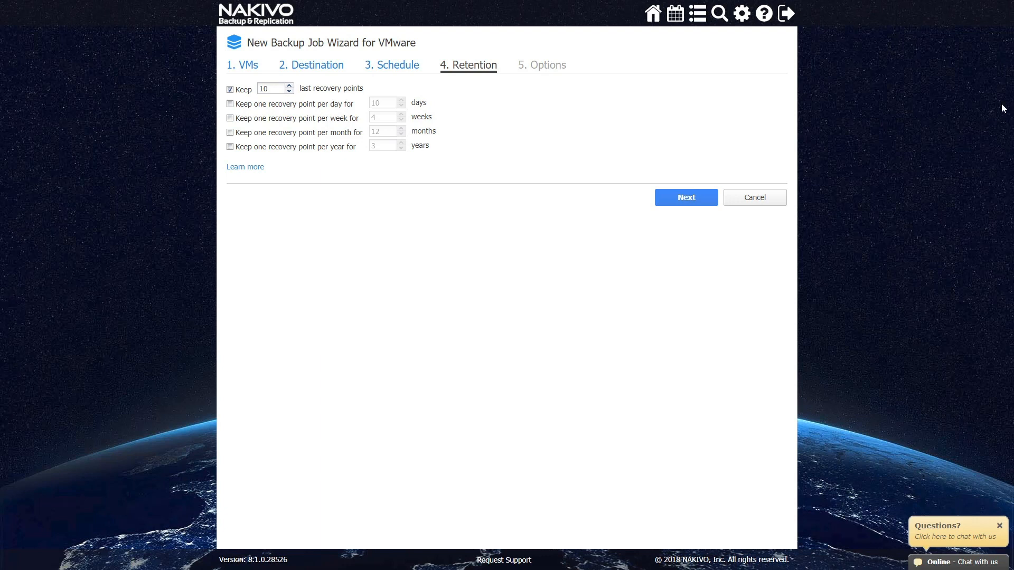
mouse_move(710, 196)
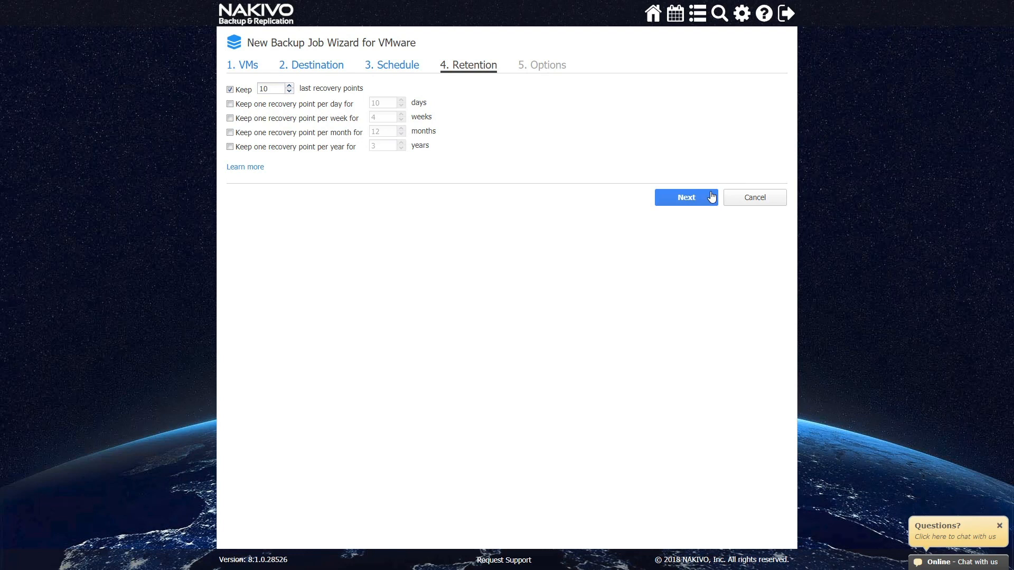
Reach Options keeping the name 'VMware backup job' and defaults, then Finish & Run
click(687, 197)
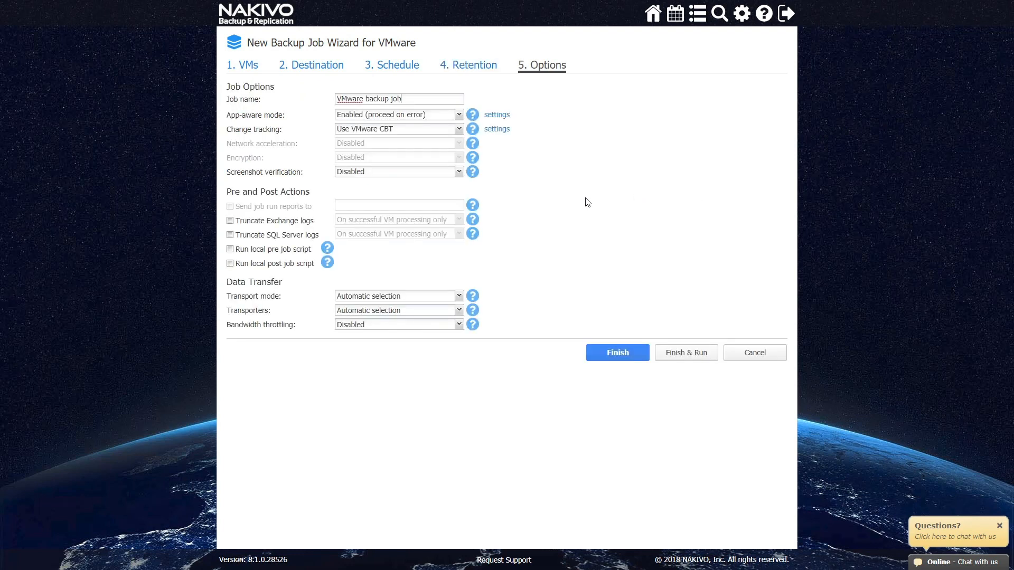
mouse_move(460, 129)
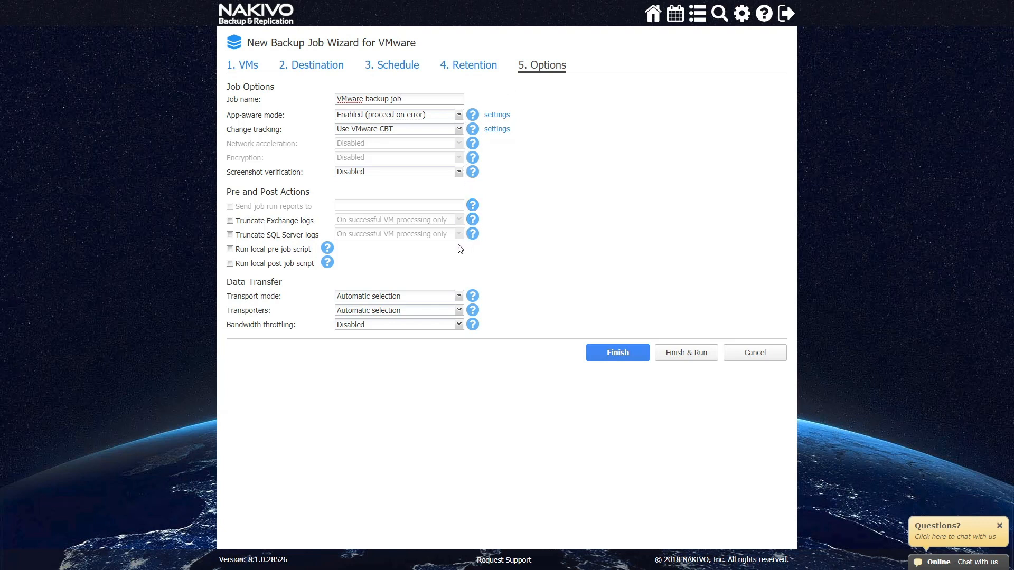
mouse_move(378, 167)
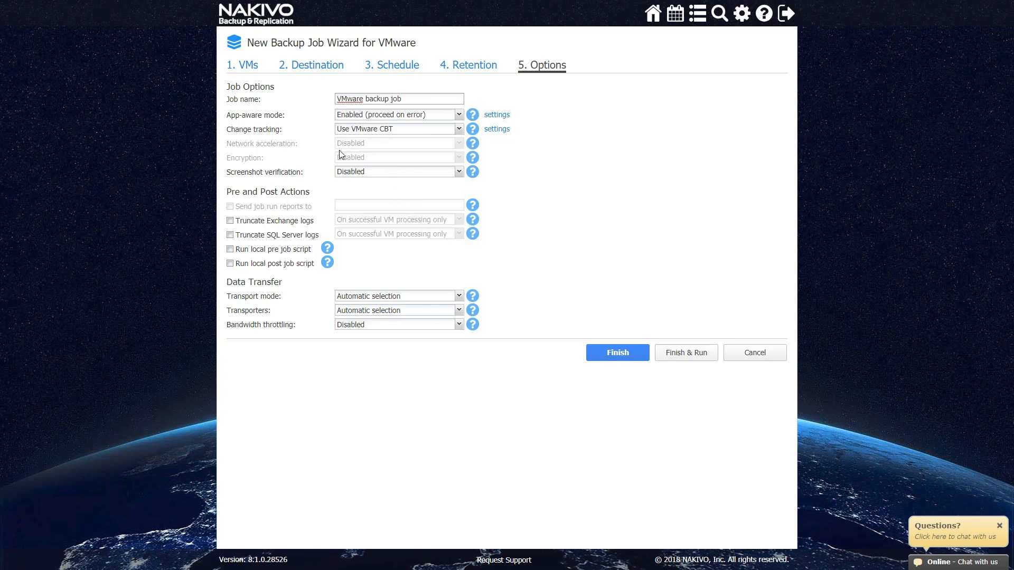
mouse_move(419, 238)
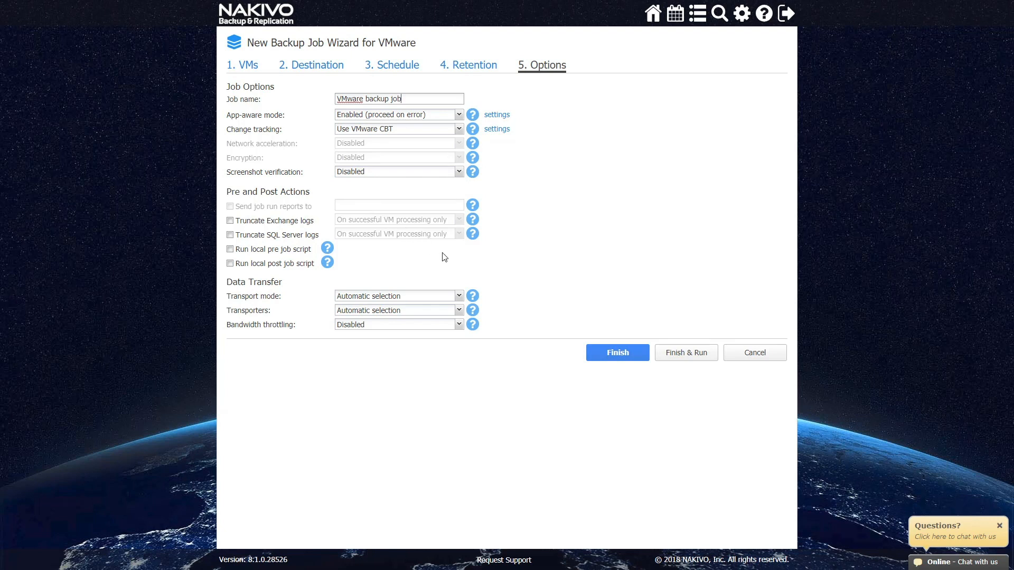
mouse_move(395, 321)
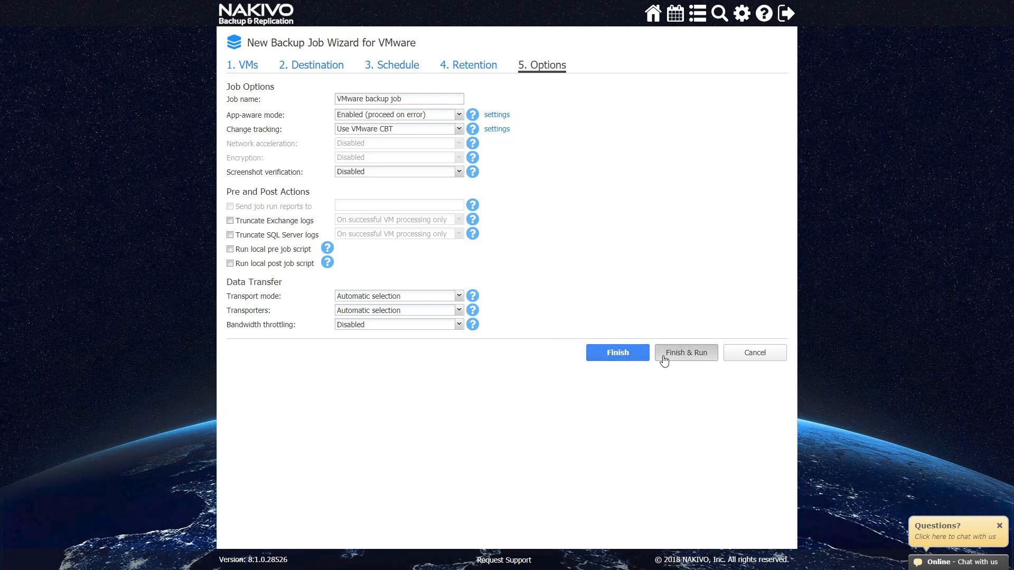
click(686, 353)
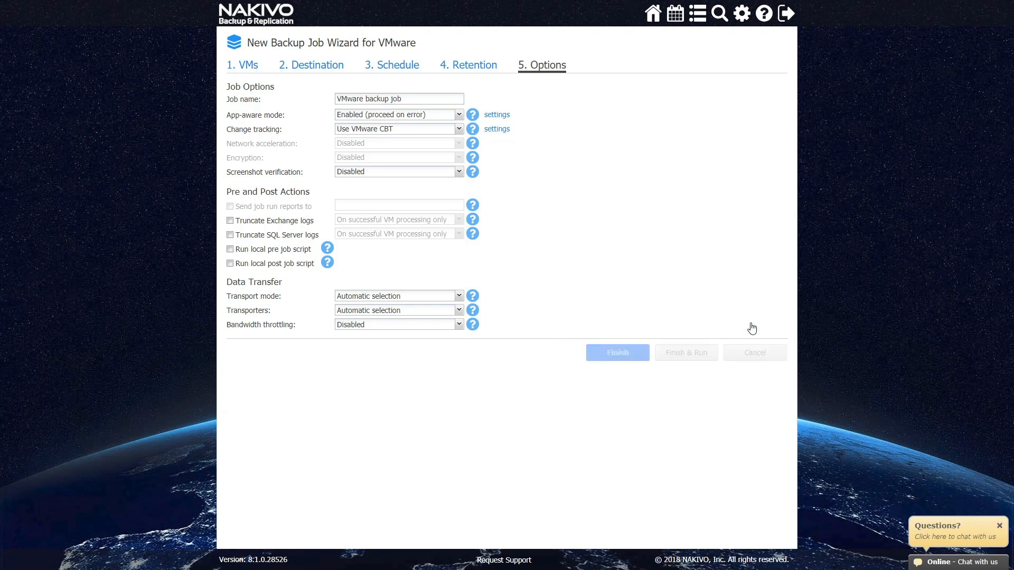
Show the running activities list with VMware backup job in progress
click(687, 352)
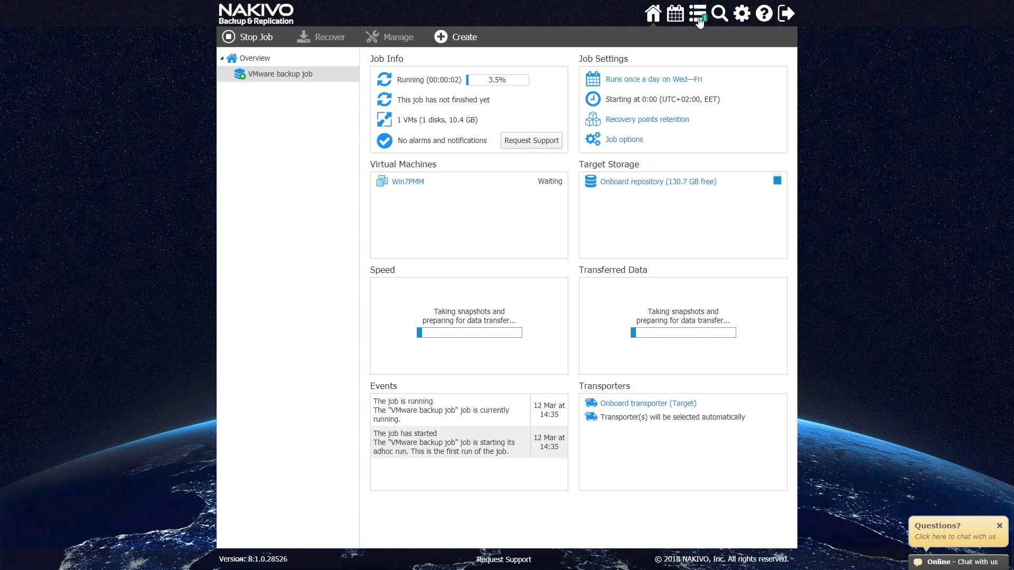
click(697, 13)
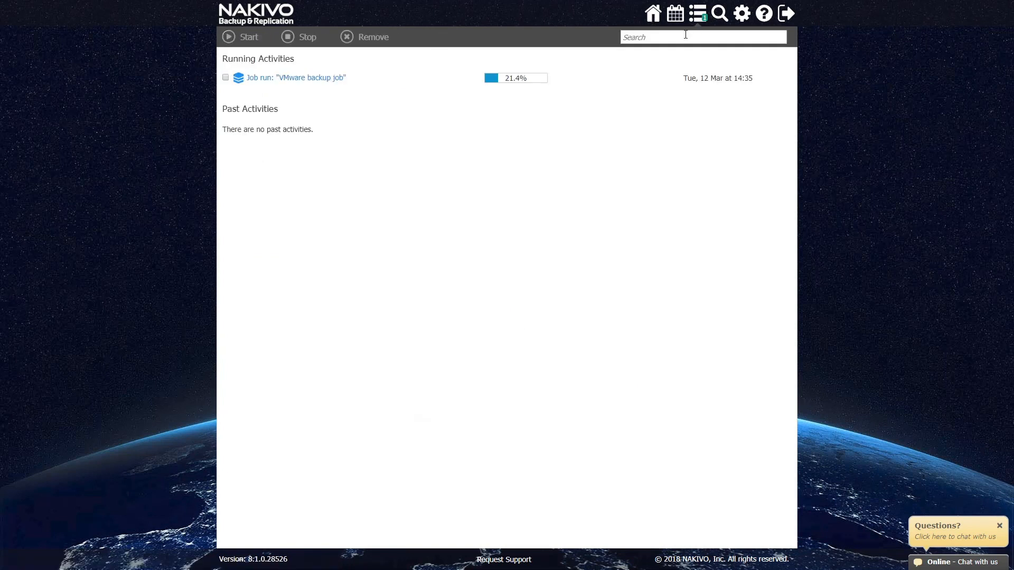